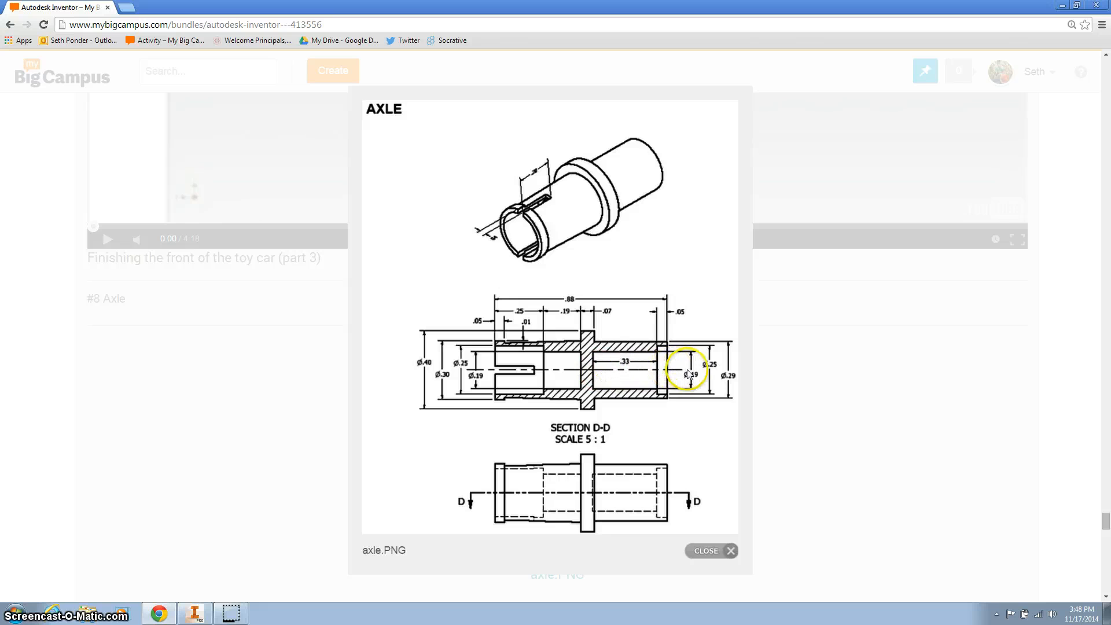
{"action": "mouse_move", "coordinate": [701, 363]}
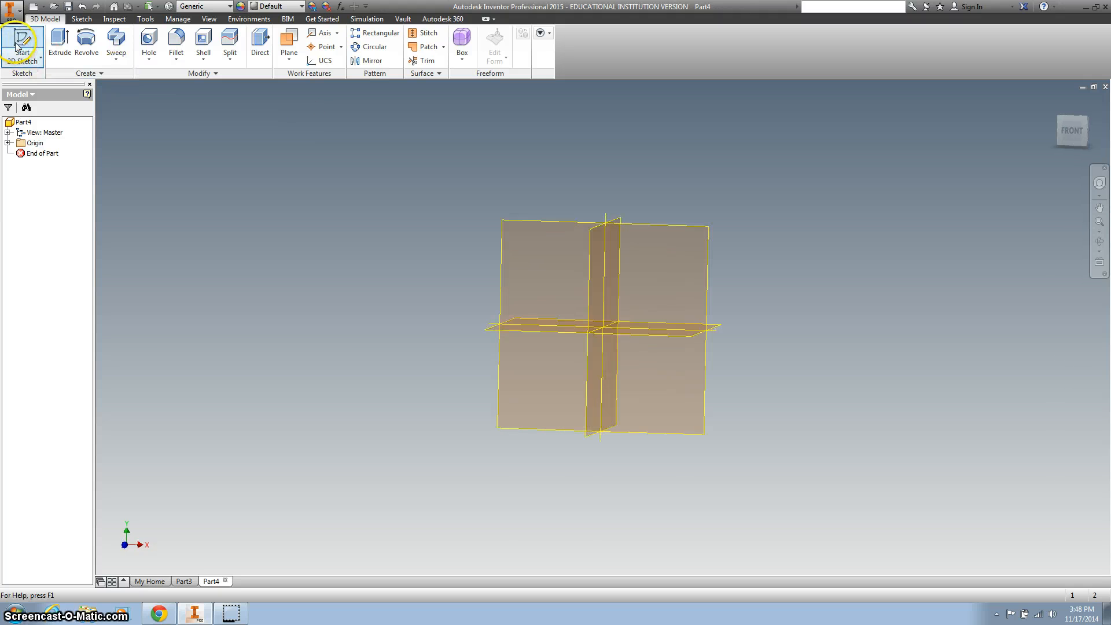
Step: Start a new 2D sketch (Sketch1) on the YZ origin plane
{"action": "left_click", "coordinate": [22, 43]}
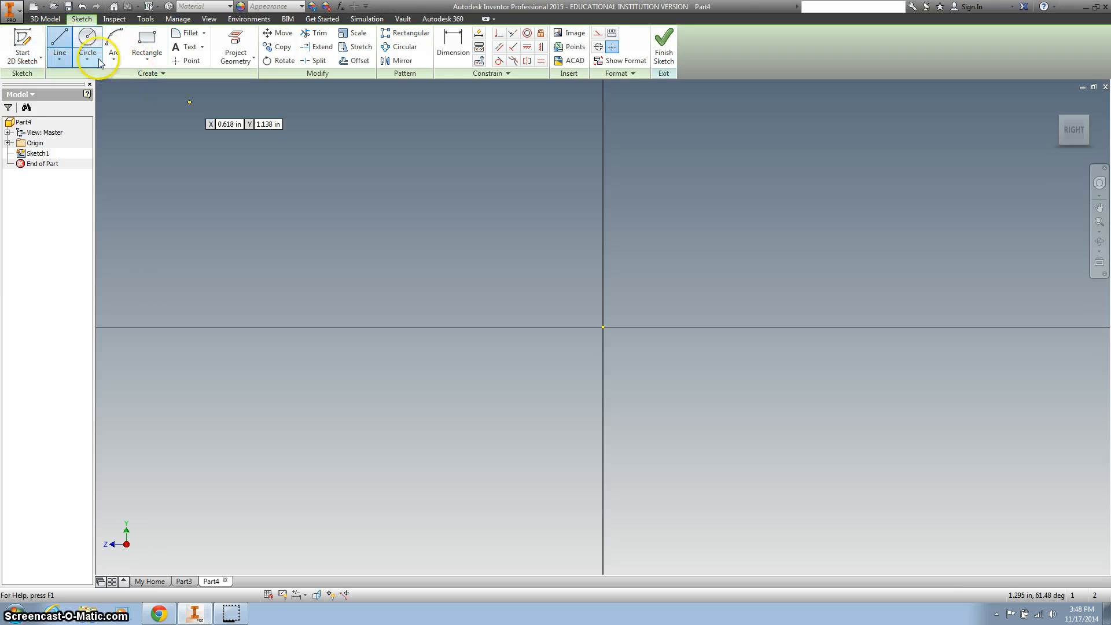
{"action": "mouse_move", "coordinate": [113, 51]}
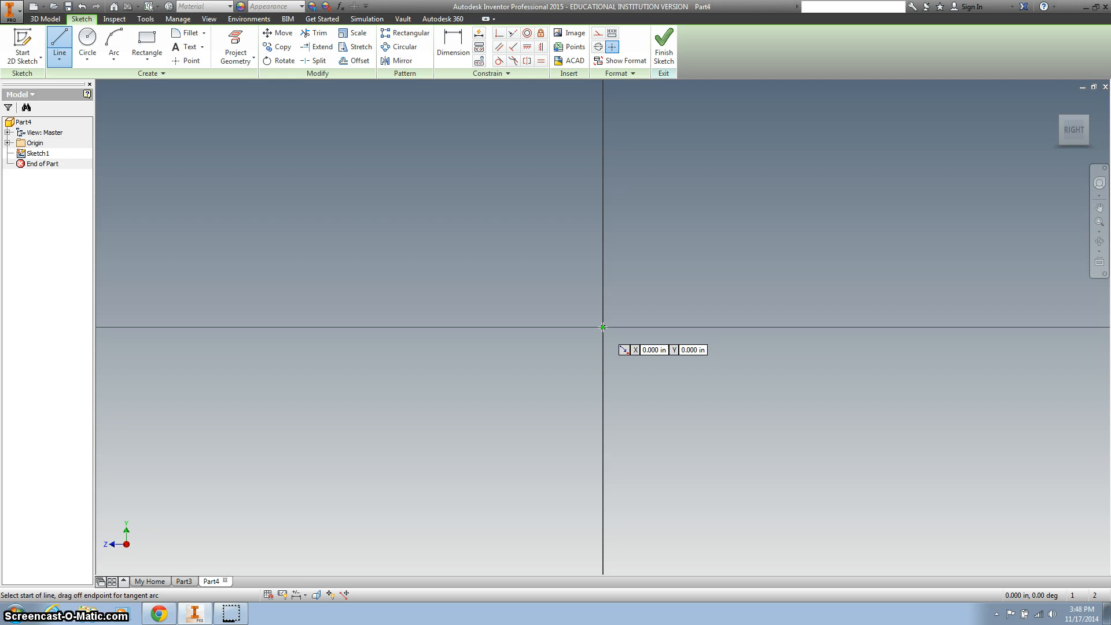
Step: Draw the stepped left-side lines from the origin, ending the sloped edge on the vertical axis
{"action": "left_click", "coordinate": [602, 326]}
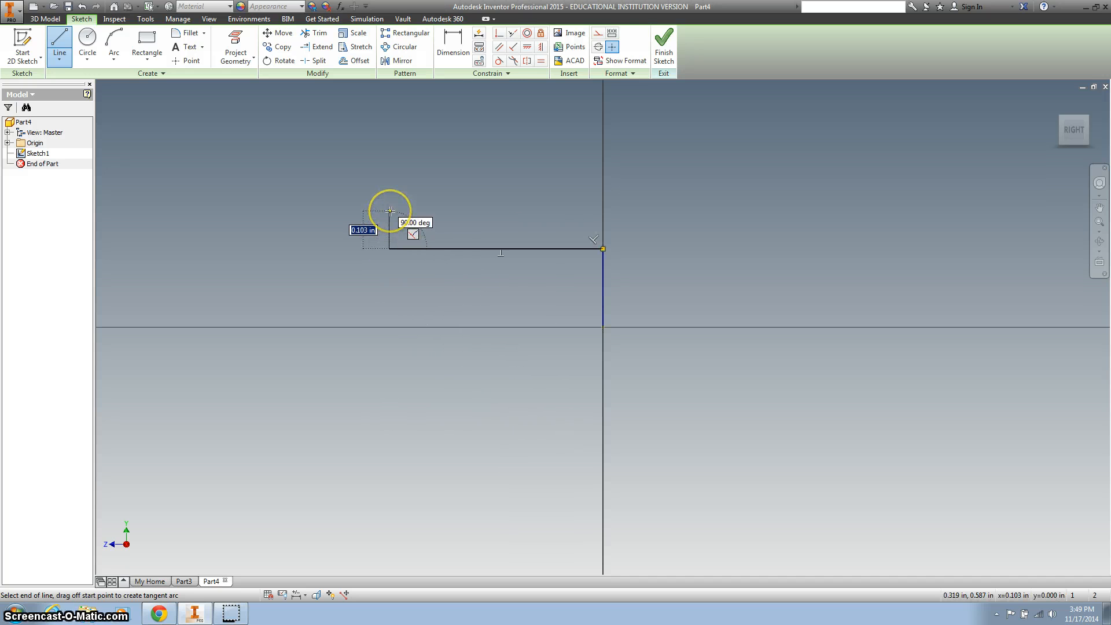
{"action": "mouse_move", "coordinate": [211, 201]}
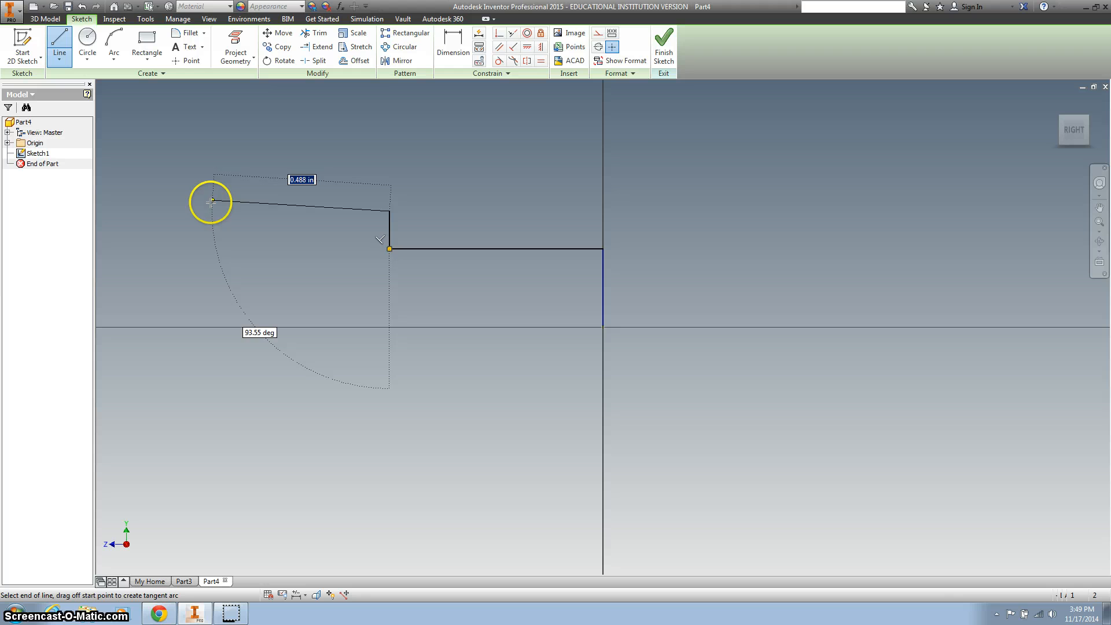
{"action": "left_click_drag", "start_coordinate": [211, 201], "coordinate": [205, 111]}
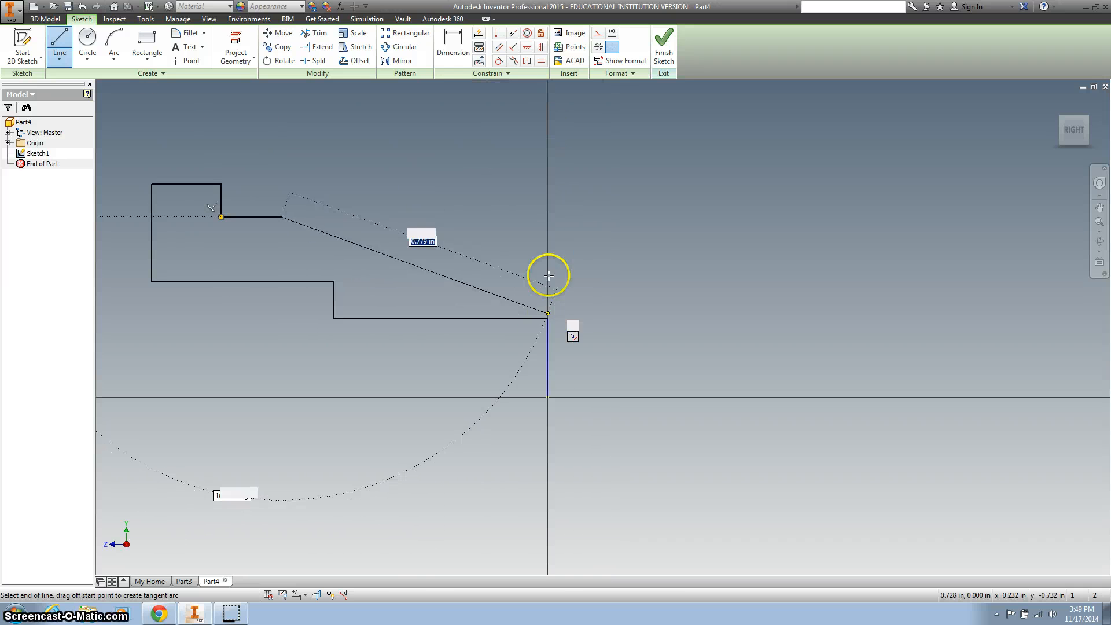
{"action": "mouse_move", "coordinate": [546, 119]}
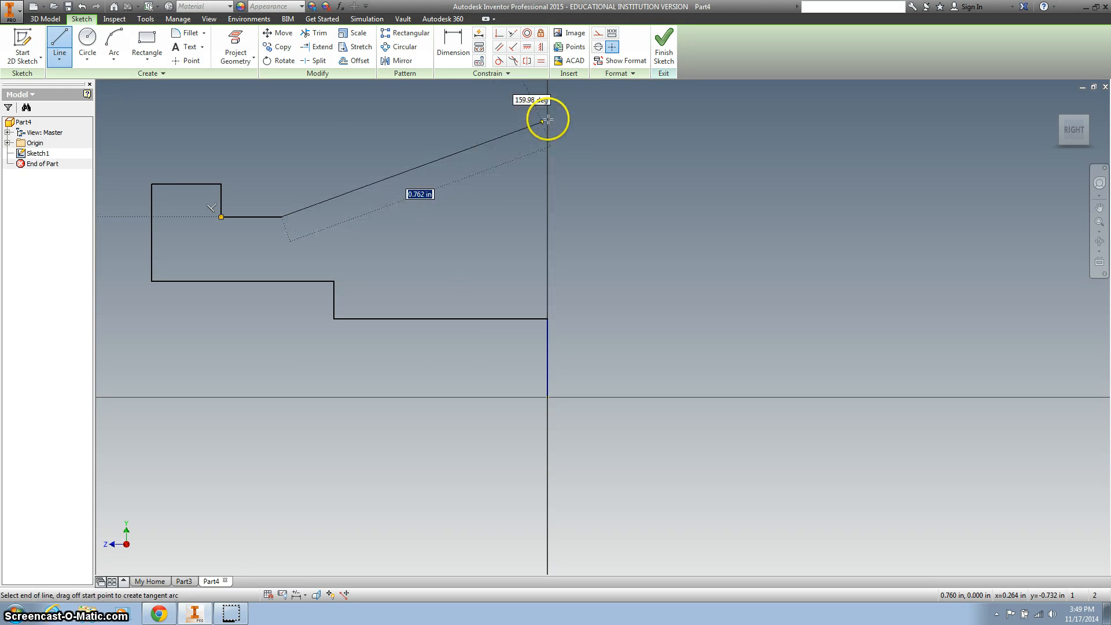
{"action": "left_click_drag", "start_coordinate": [549, 118], "coordinate": [549, 350]}
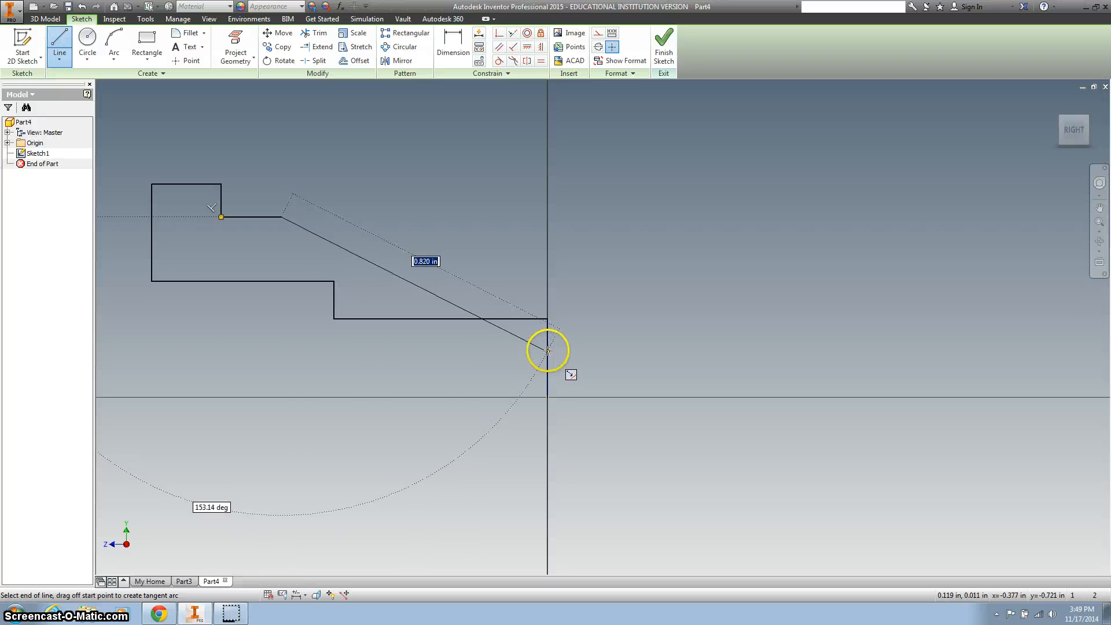
{"action": "left_click_drag", "start_coordinate": [548, 350], "coordinate": [548, 135]}
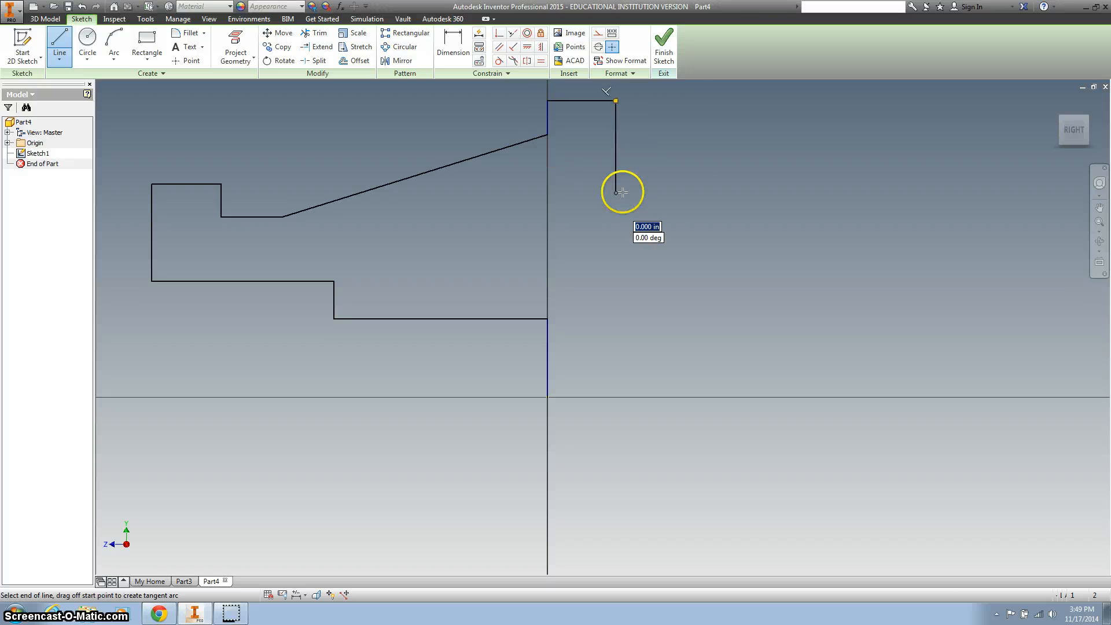
Step: Extend the outline with the flange edge and right-side steps past the vertical axis
{"action": "left_click_drag", "start_coordinate": [615, 192], "coordinate": [1001, 196]}
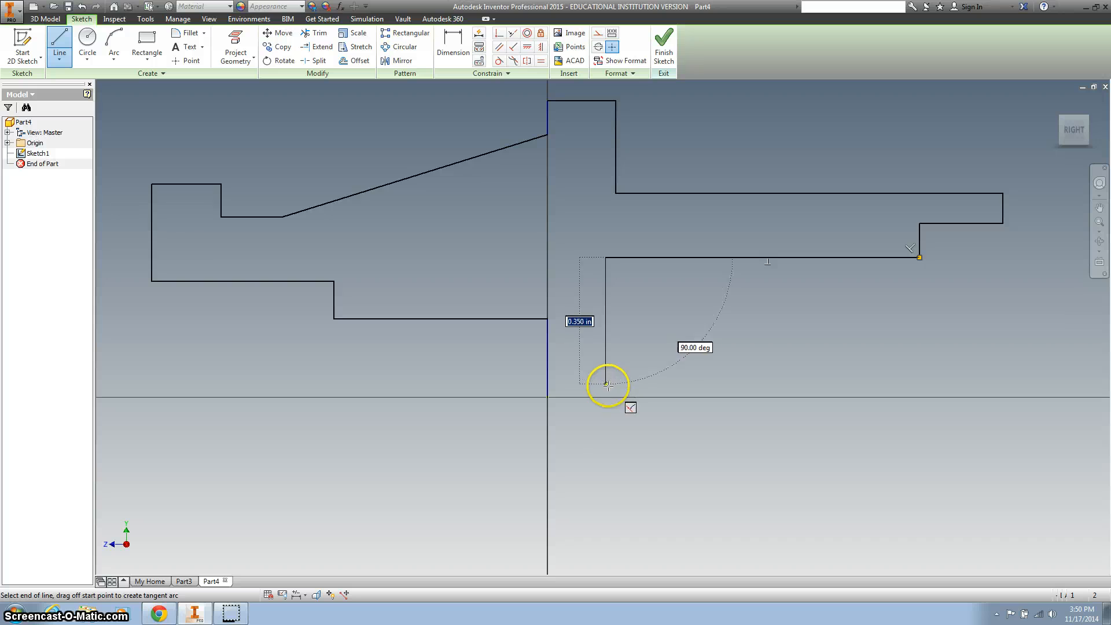
{"action": "mouse_move", "coordinate": [607, 398]}
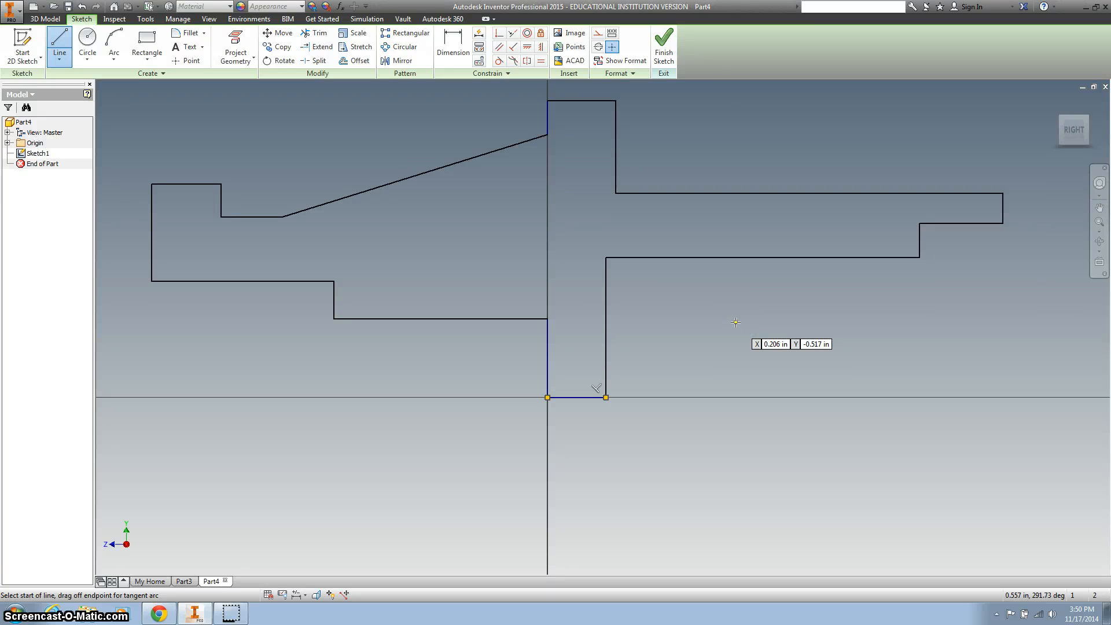
{"action": "mouse_move", "coordinate": [685, 374]}
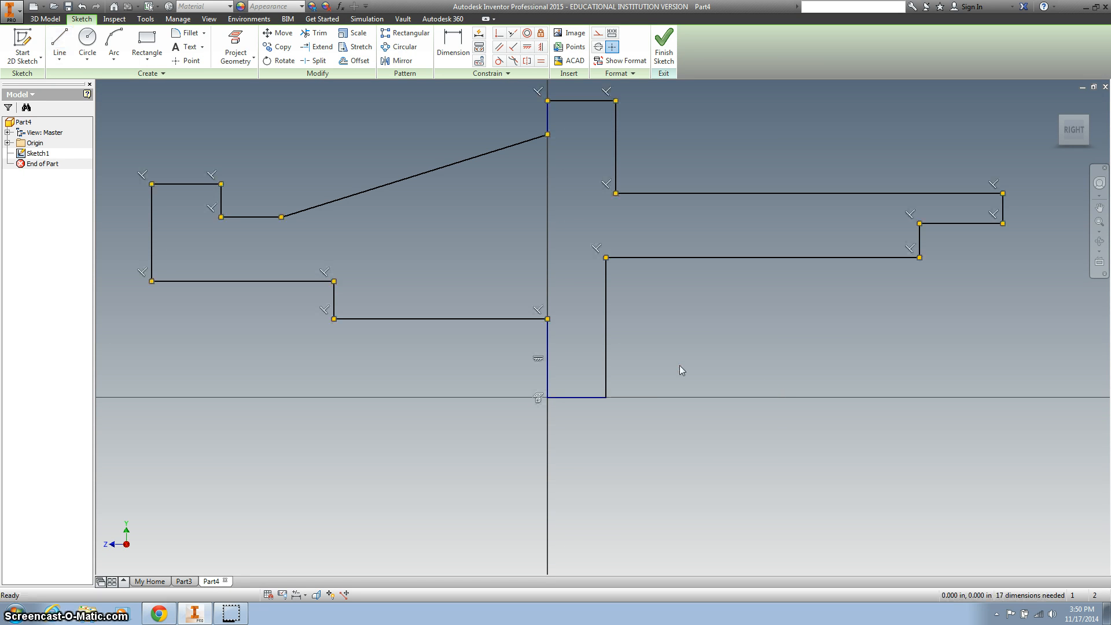
{"action": "mouse_move", "coordinate": [744, 216]}
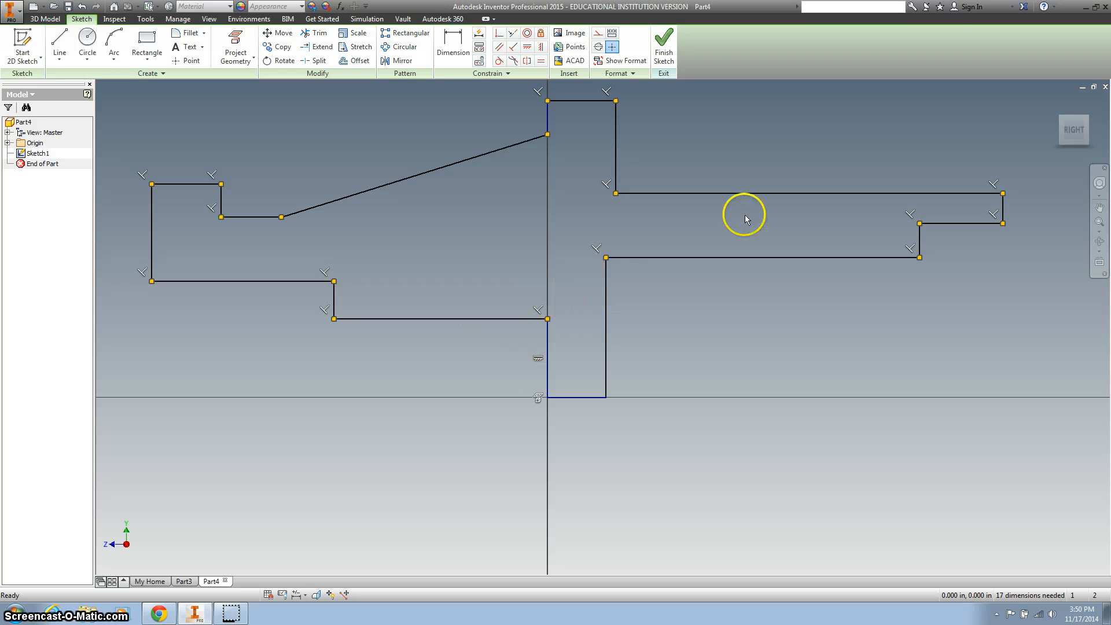
{"action": "mouse_move", "coordinate": [588, 344]}
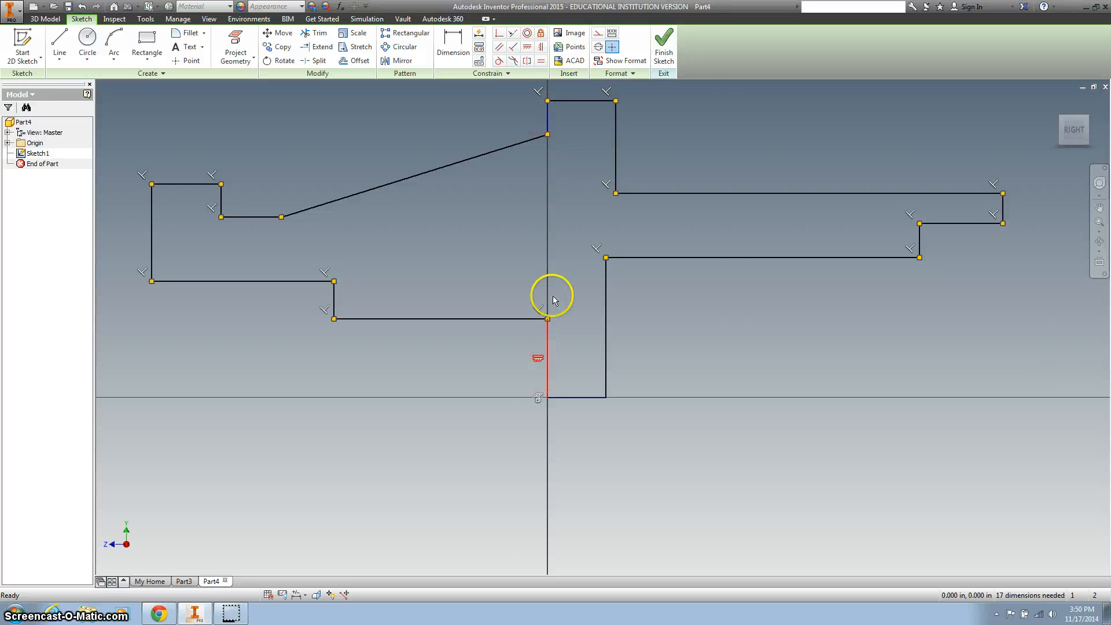
{"action": "mouse_move", "coordinate": [551, 344]}
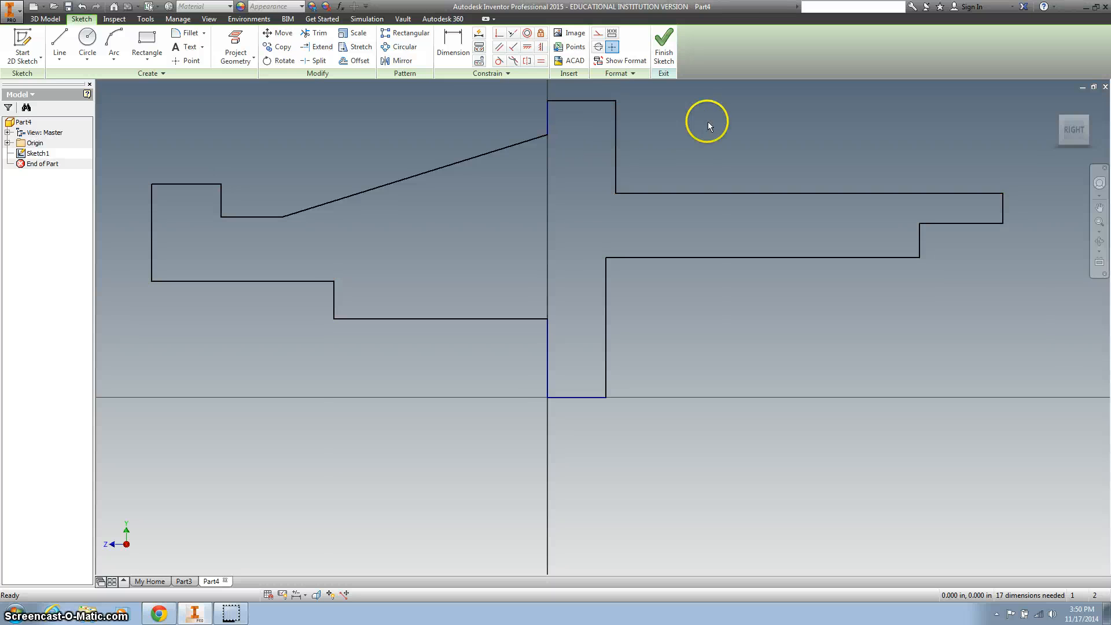
{"action": "left_click_drag", "start_coordinate": [706, 126], "coordinate": [745, 205]}
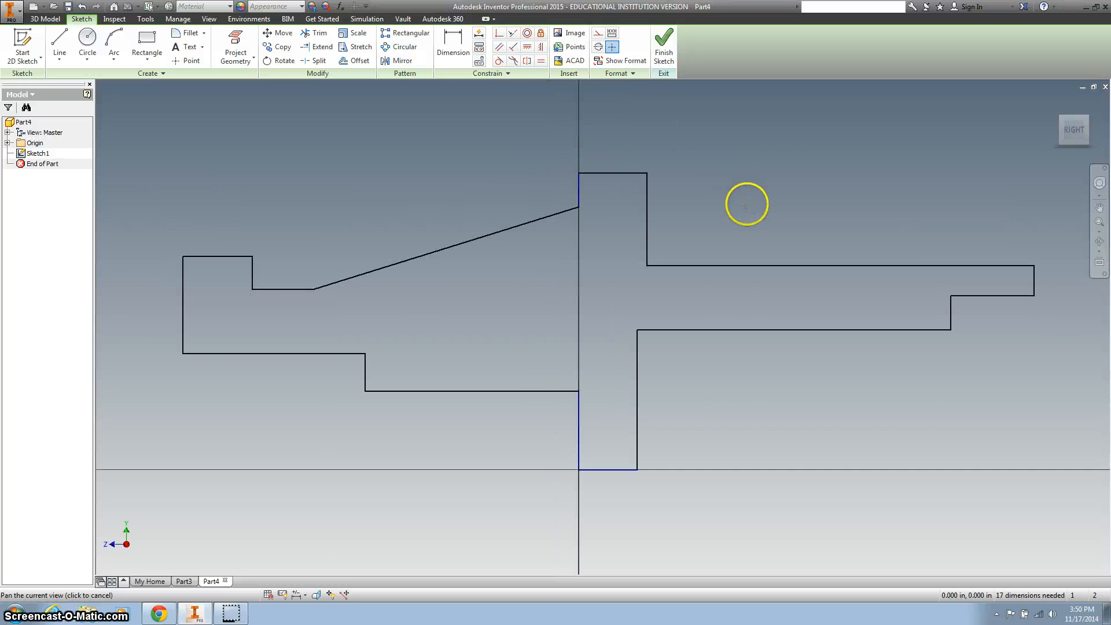
Step: Dimension the profile: .880 overall length, plus .250 and .050 at the left end
{"action": "left_click", "coordinate": [453, 46]}
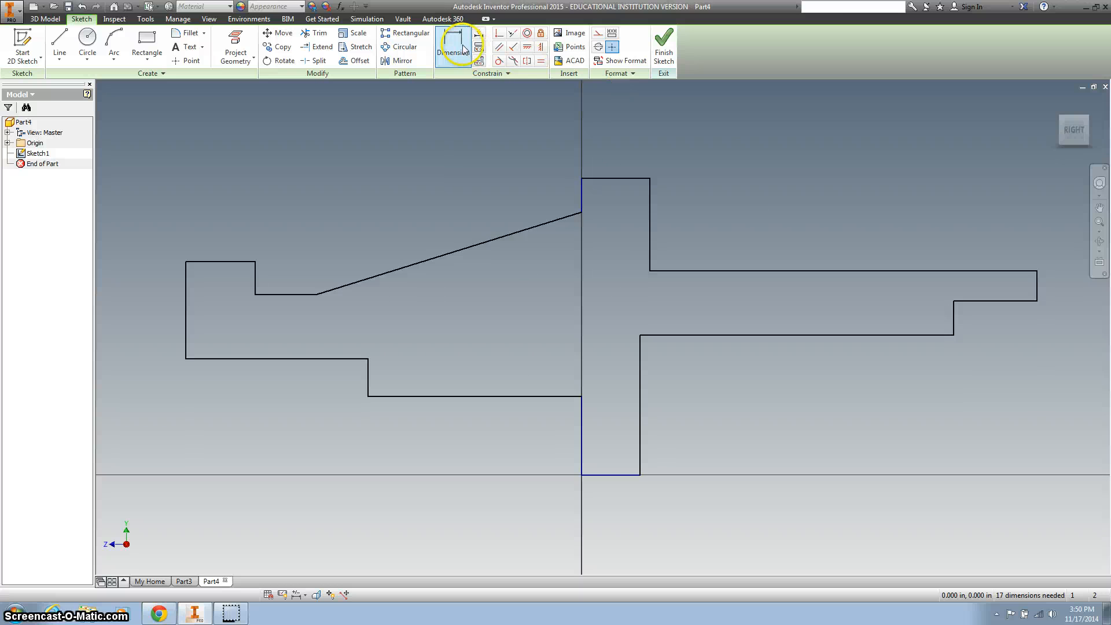
{"action": "left_click", "coordinate": [453, 47]}
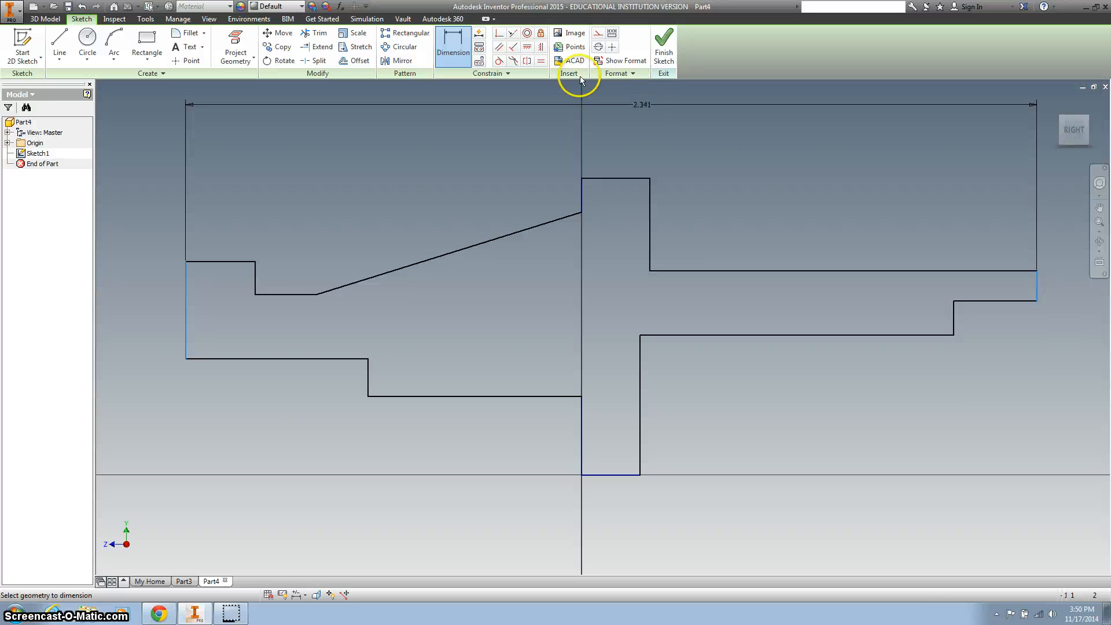
{"action": "left_click", "coordinate": [595, 99]}
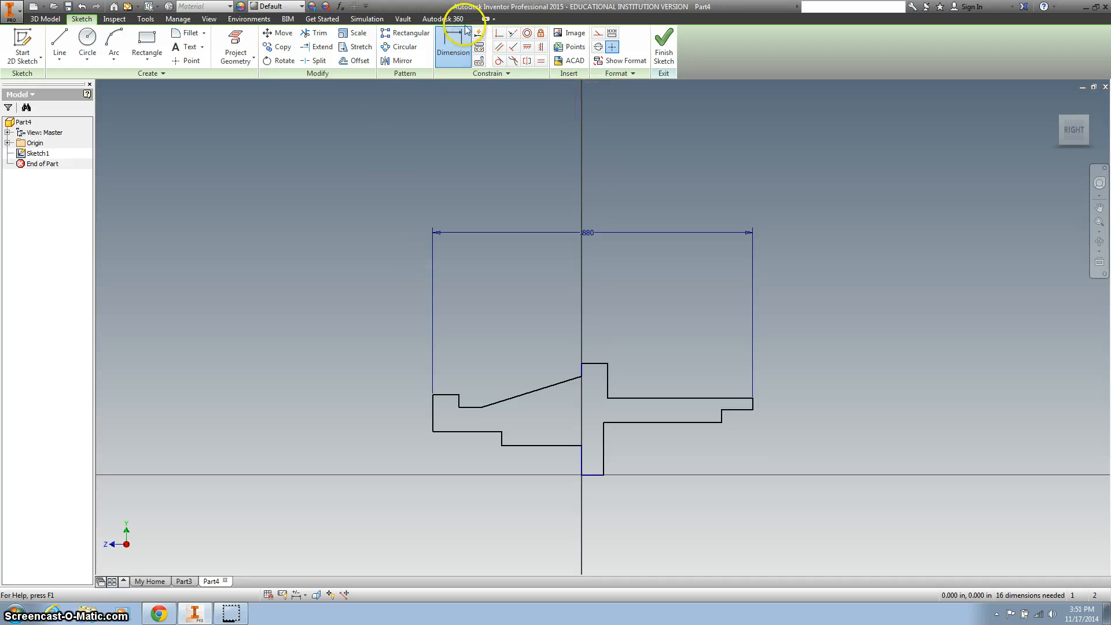
{"action": "left_click", "coordinate": [452, 47]}
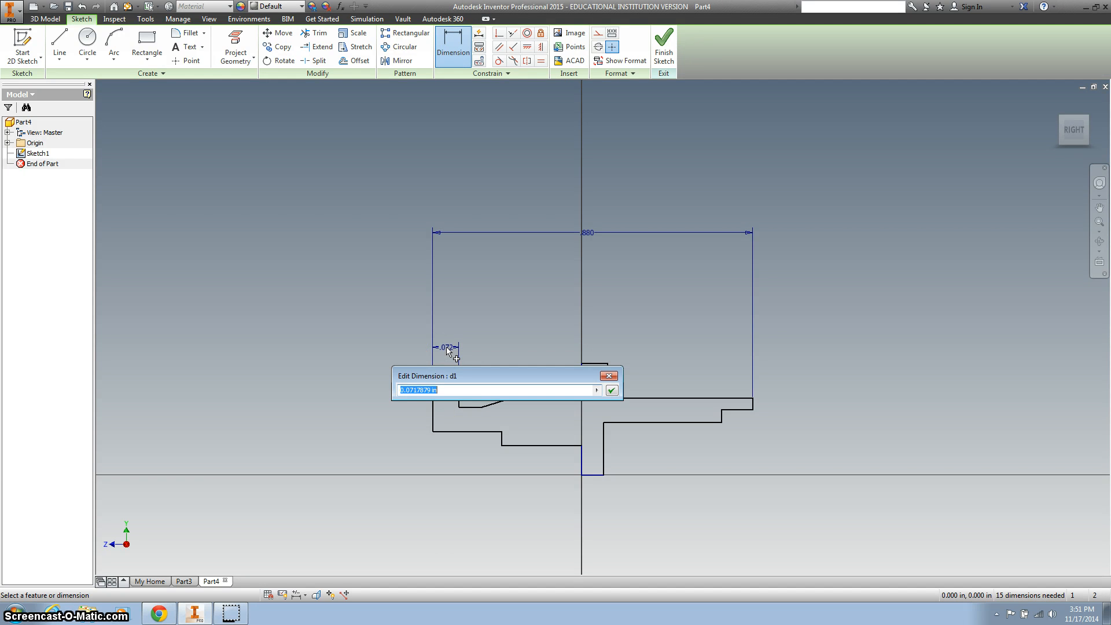
{"action": "left_click", "coordinate": [610, 390]}
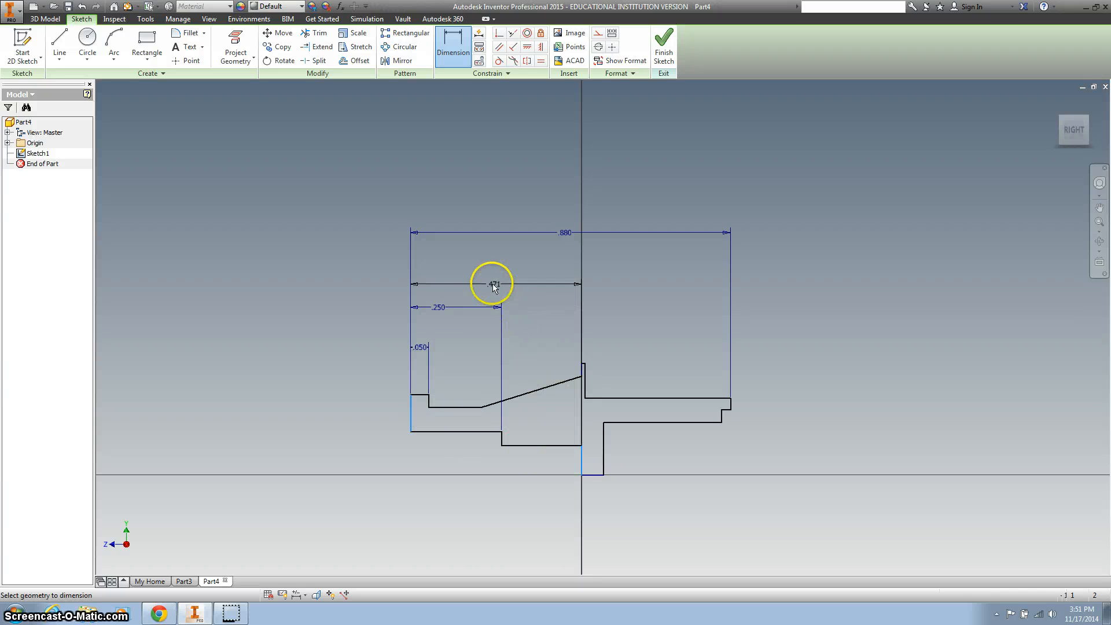
{"action": "left_click", "coordinate": [493, 284]}
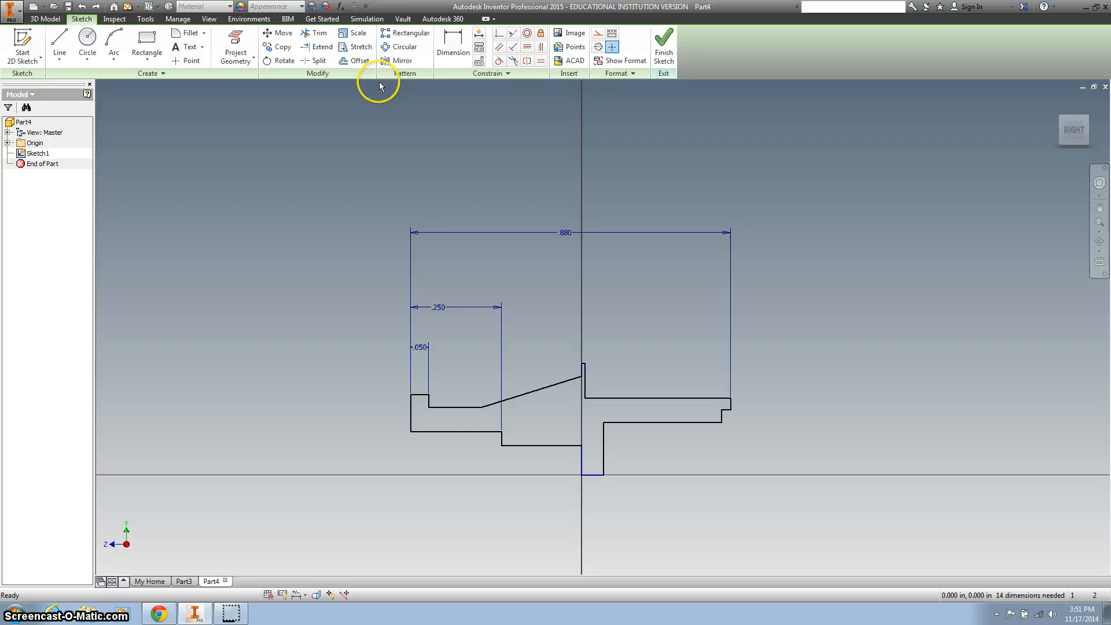
Step: Add horizontal dimensions .190, .070, .330 and a right-end .050
{"action": "left_click", "coordinate": [453, 46]}
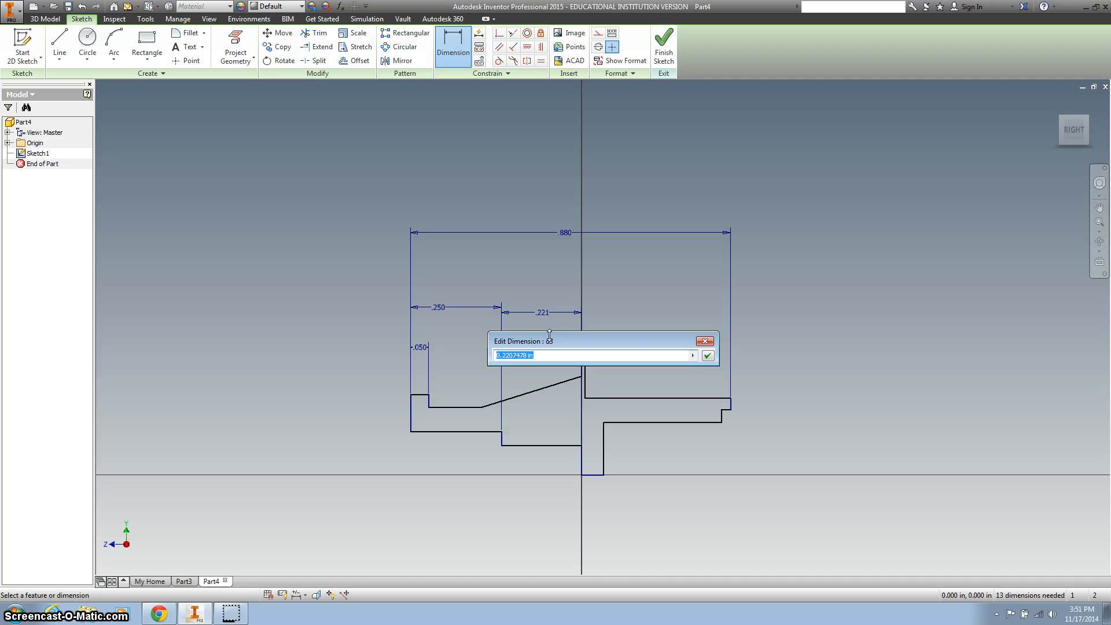
{"action": "type", "text": ".19"}
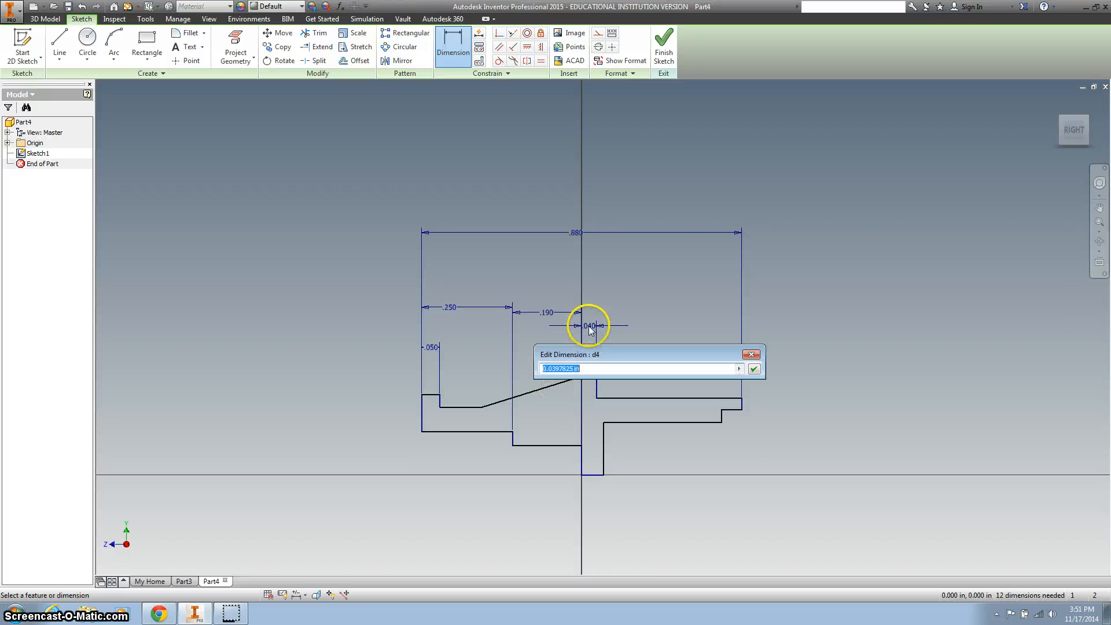
{"action": "type", "text": ".07"}
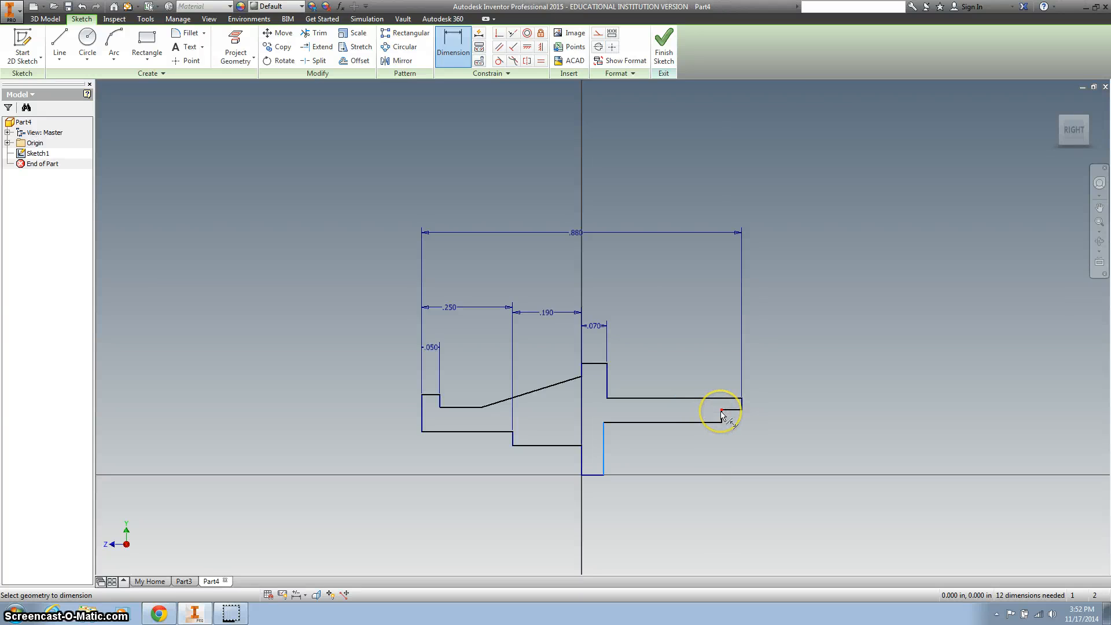
{"action": "left_click", "coordinate": [723, 414]}
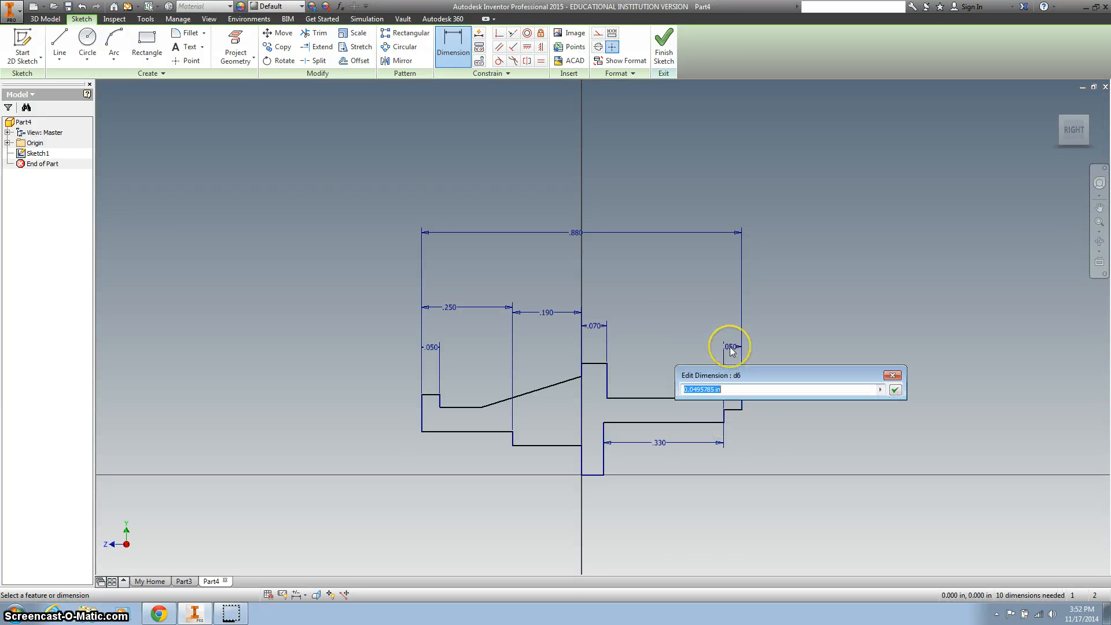
{"action": "type", "text": ".0"}
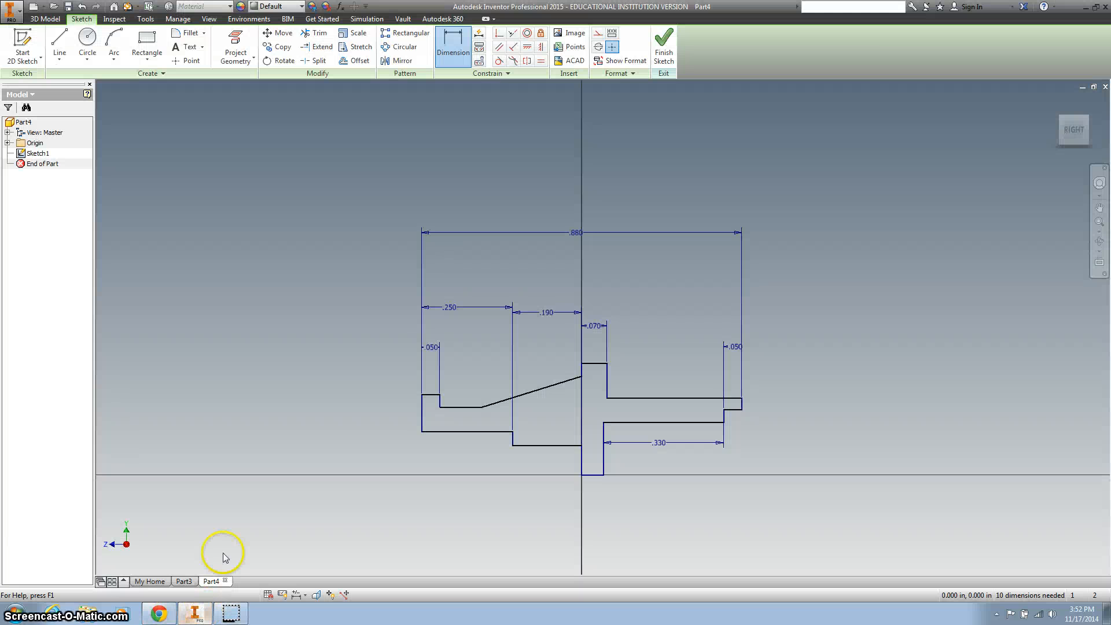
{"action": "mouse_move", "coordinate": [13, 10]}
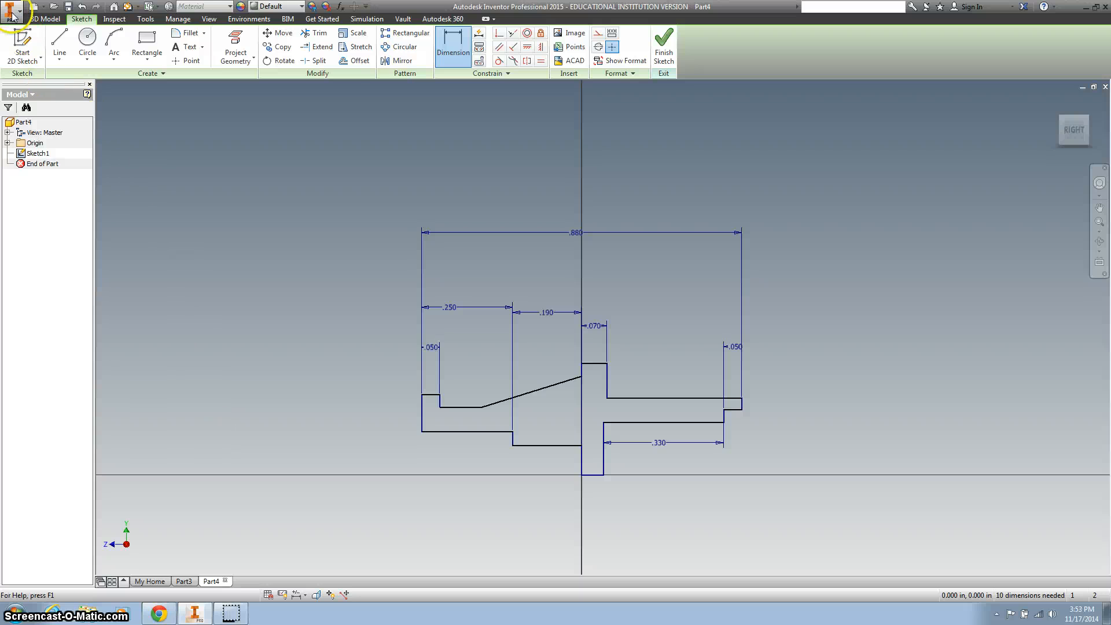
Step: Save the part as 'axle' in the Inventor folder
{"action": "left_click", "coordinate": [11, 8]}
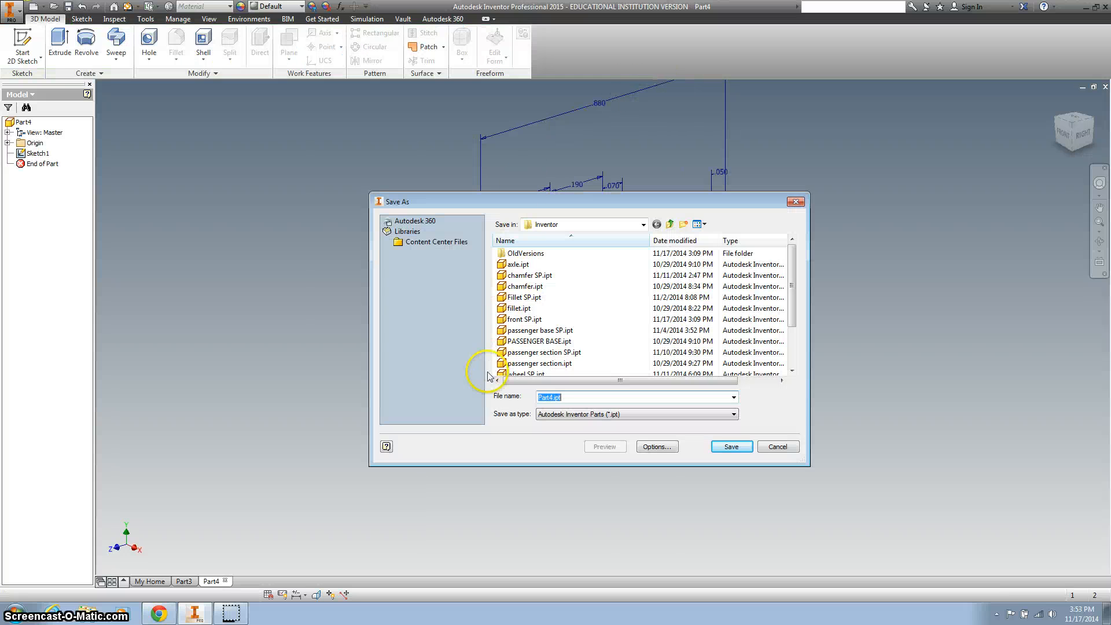
{"action": "type", "text": "axl"}
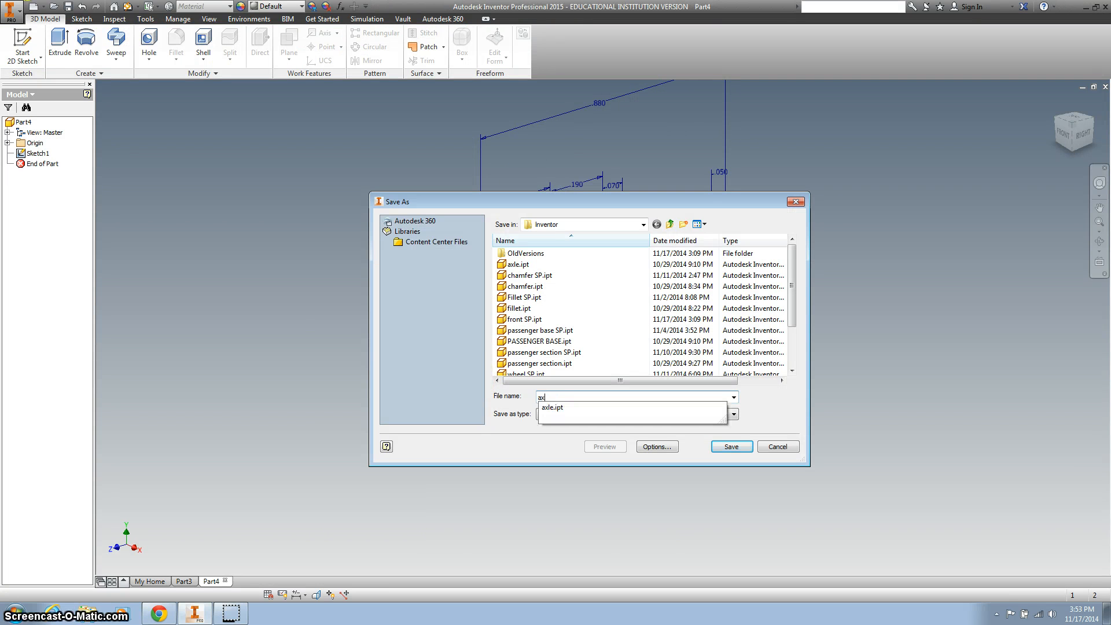